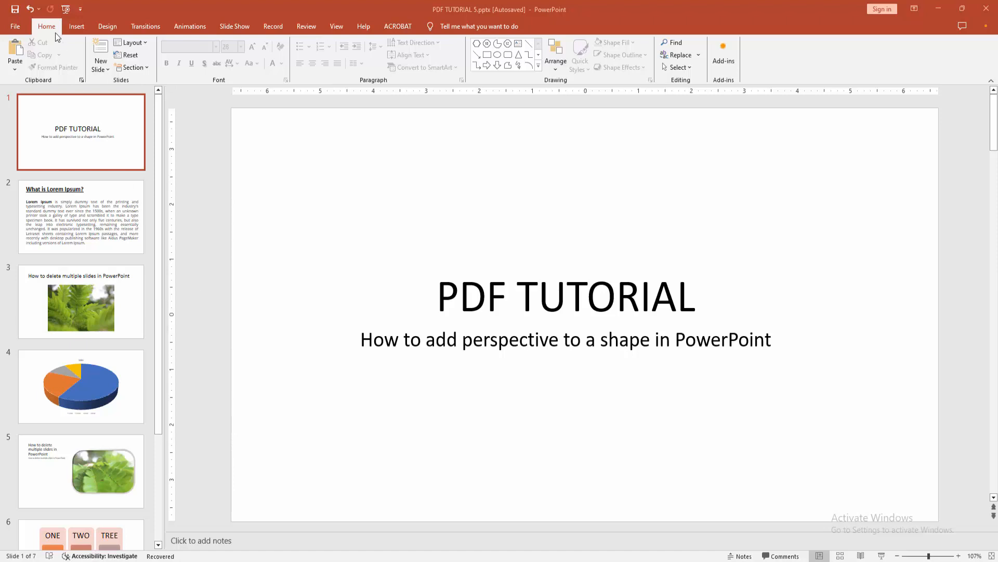
# Add a Blank-layout slide after the PDF TUTORIAL title slide
pyautogui.click(100, 63)
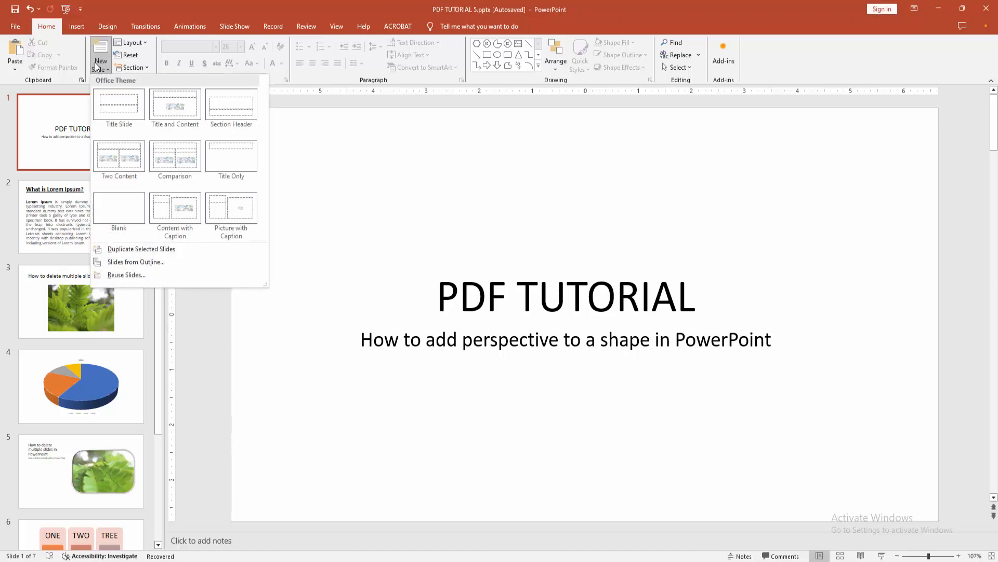
pyautogui.click(119, 208)
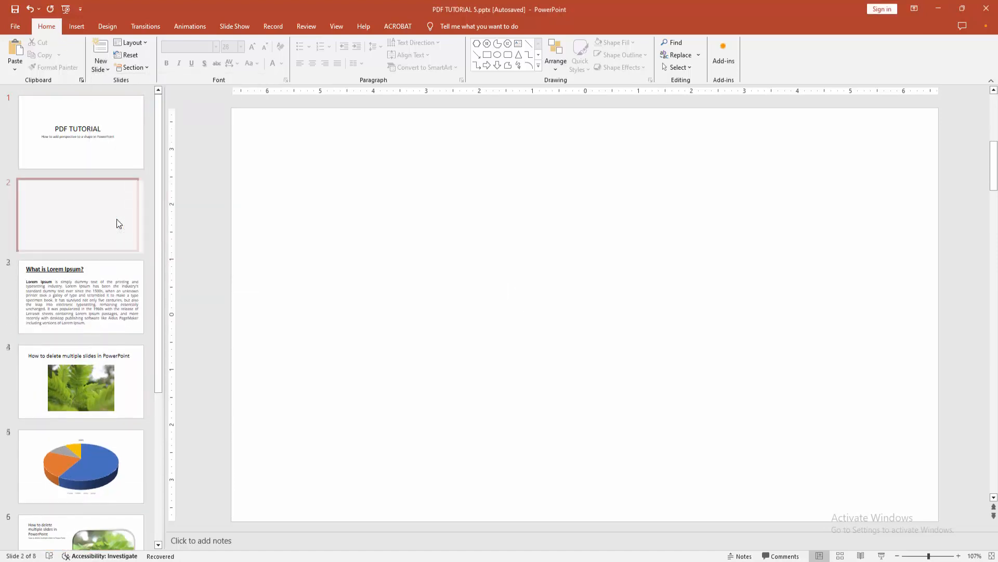
pyautogui.click(75, 26)
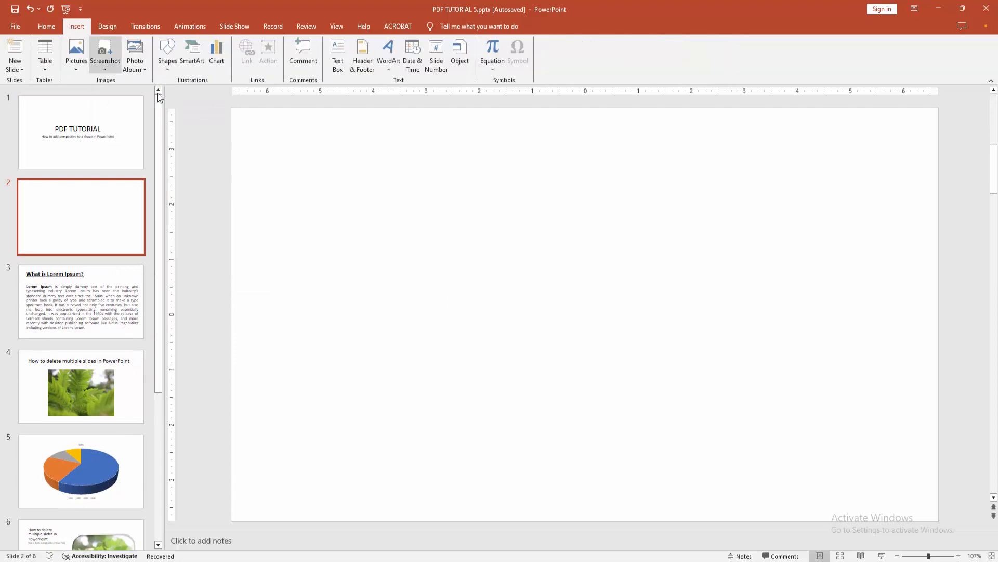
# Draw a large oval near the centre of slide 2
pyautogui.click(167, 52)
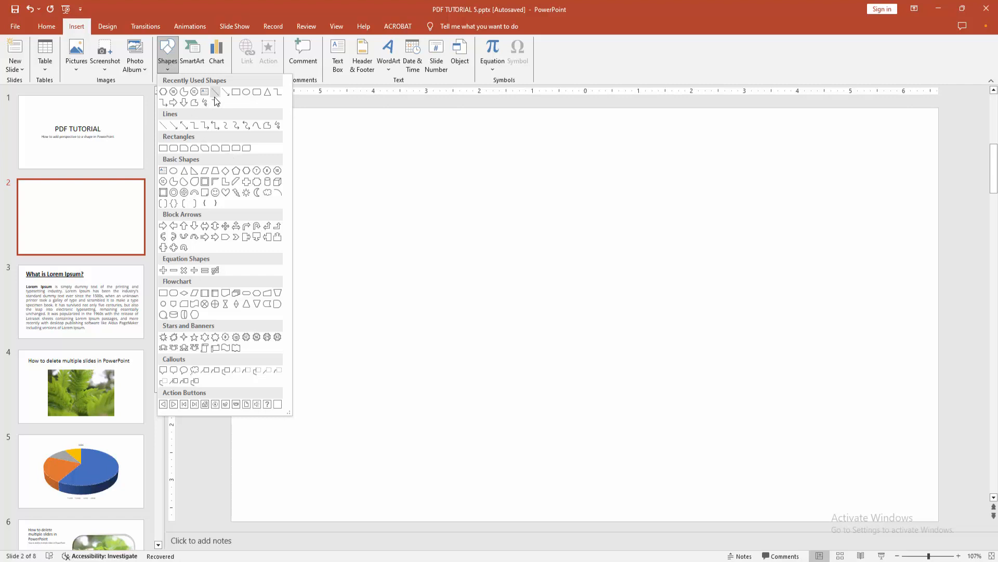
pyautogui.moveTo(424, 225); pyautogui.dragTo(485, 262)
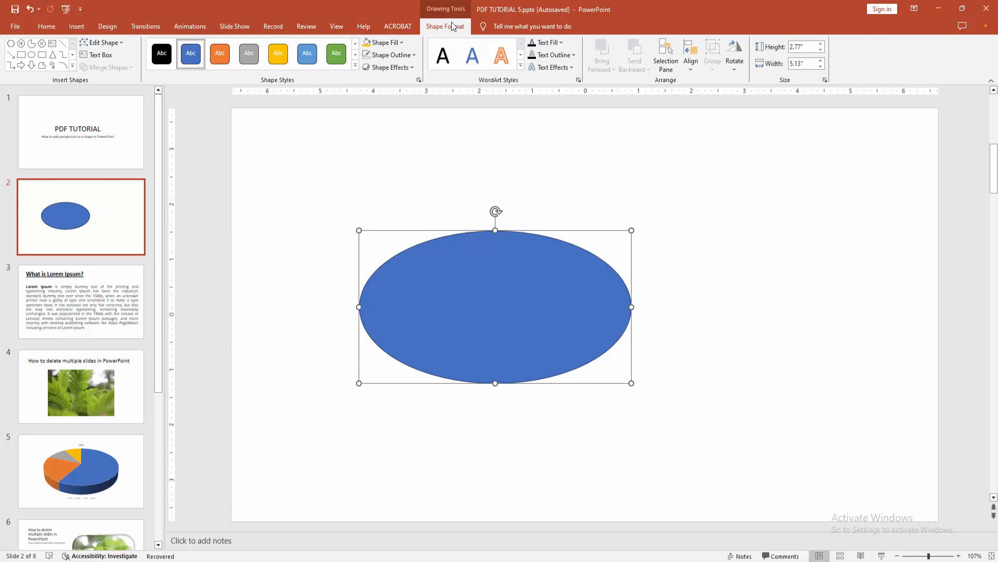
# Fill the oval with orange and remove its outline
pyautogui.click(385, 43)
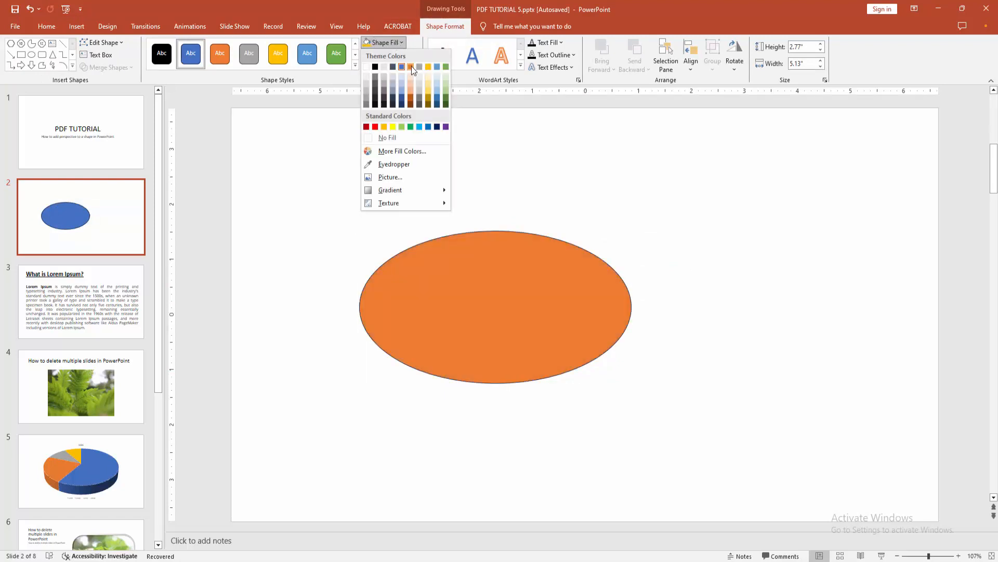
pyautogui.click(389, 55)
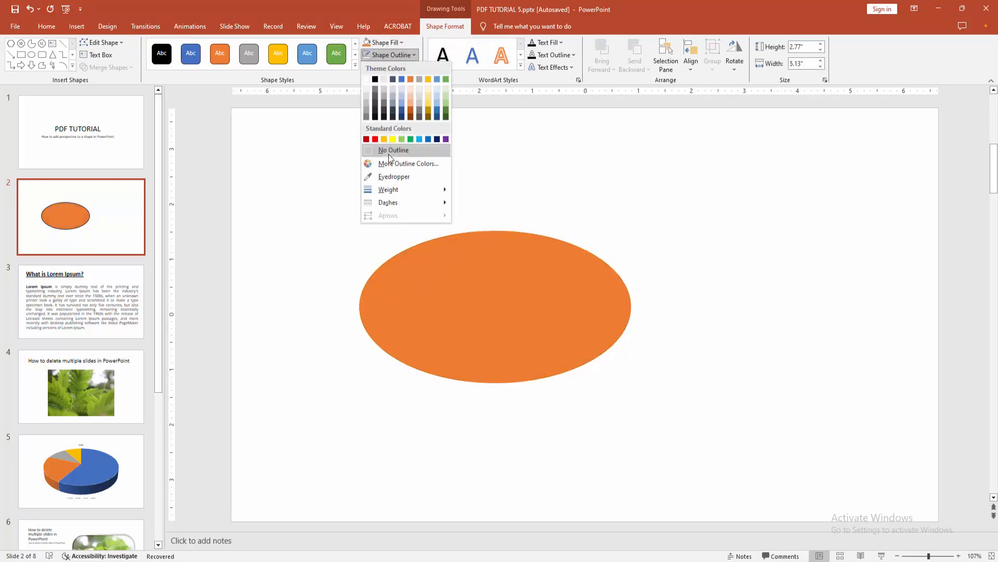
pyautogui.click(394, 150)
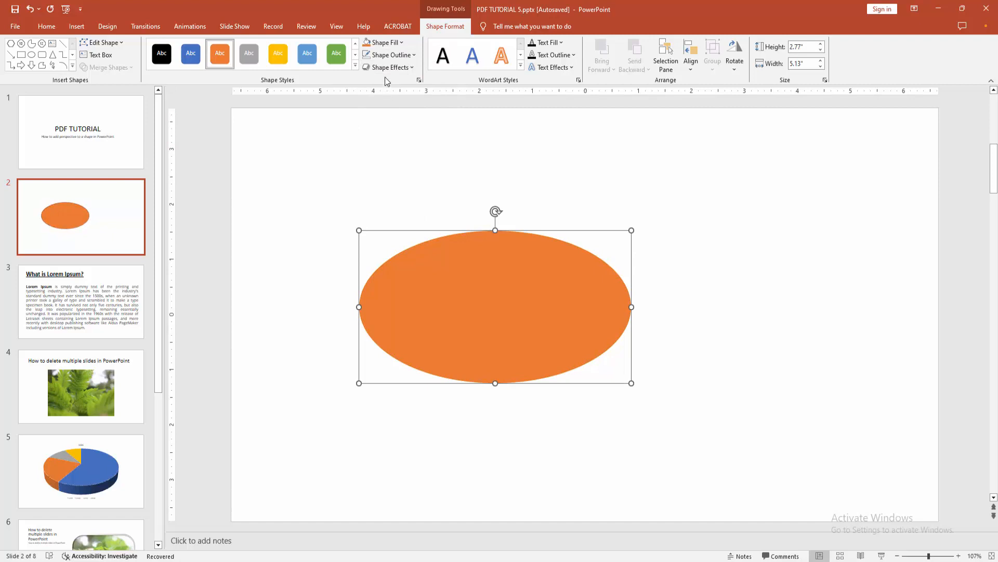
pyautogui.click(389, 68)
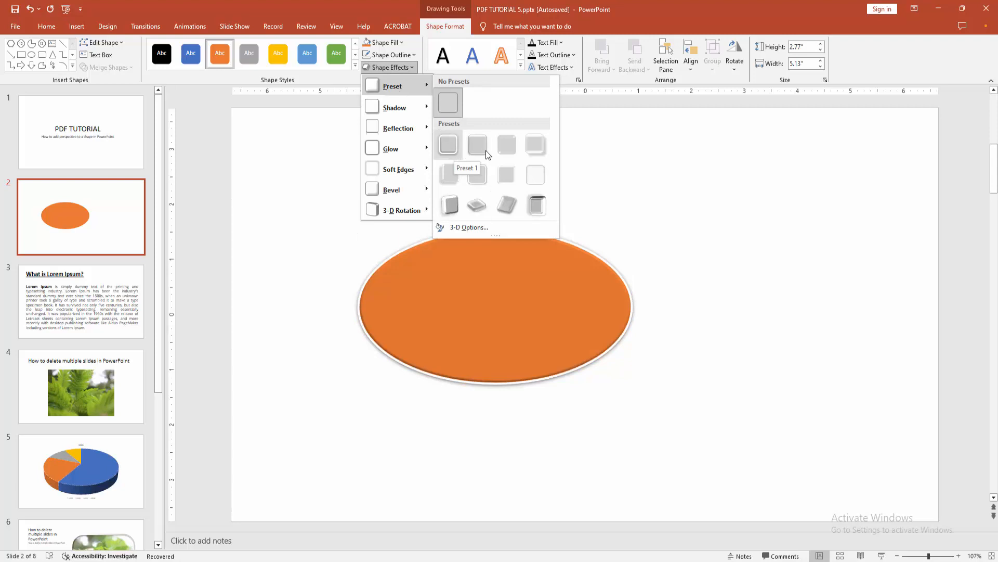
pyautogui.moveTo(507, 146)
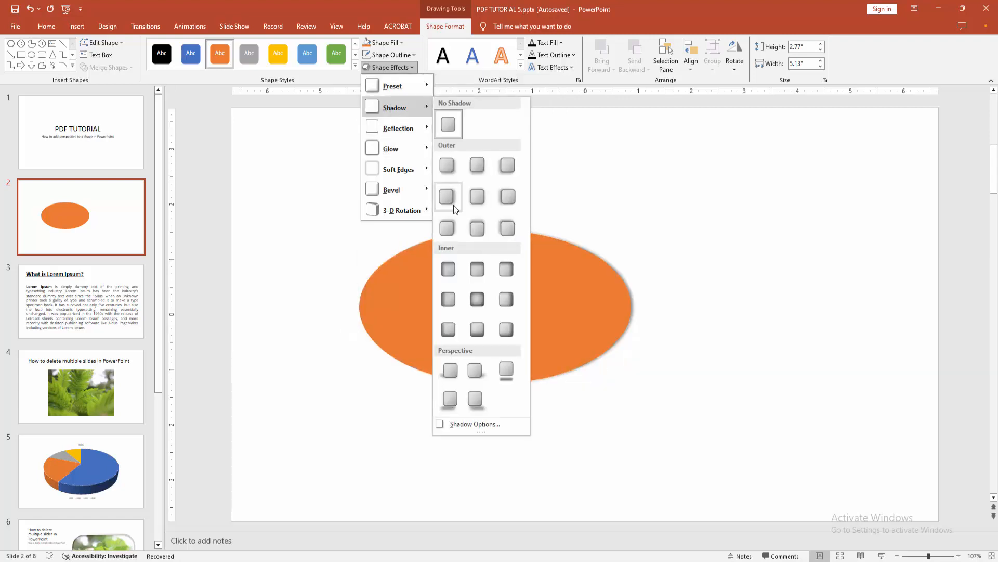
pyautogui.moveTo(448, 371)
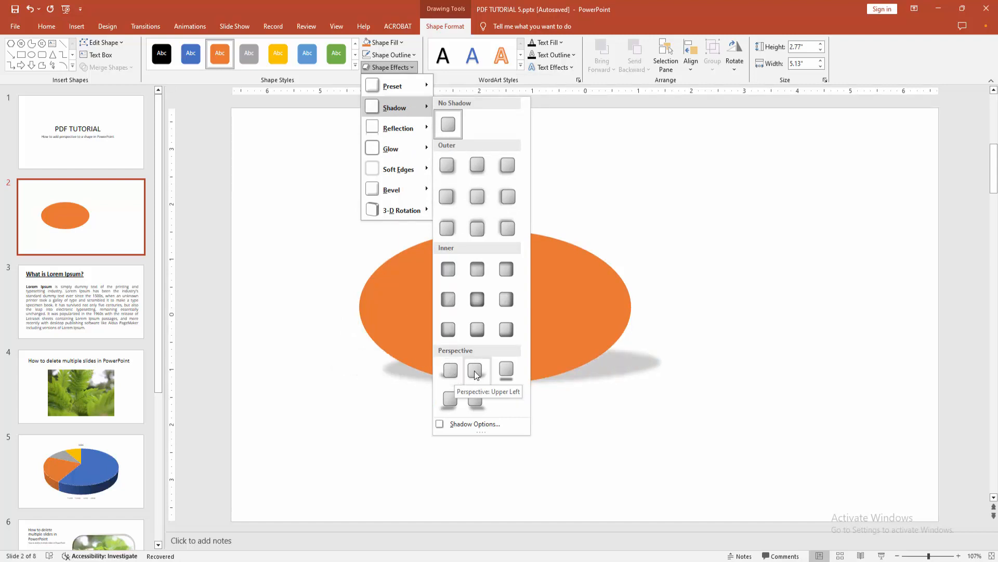
pyautogui.moveTo(505, 369)
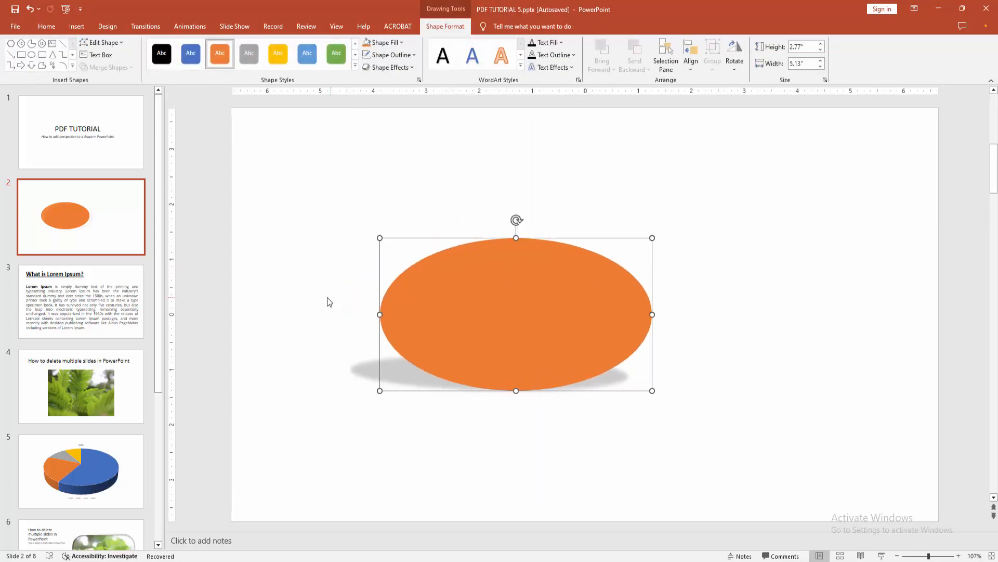
# Apply a Perspective shadow beneath the oval and deselect it to view the result
pyautogui.click(45, 26)
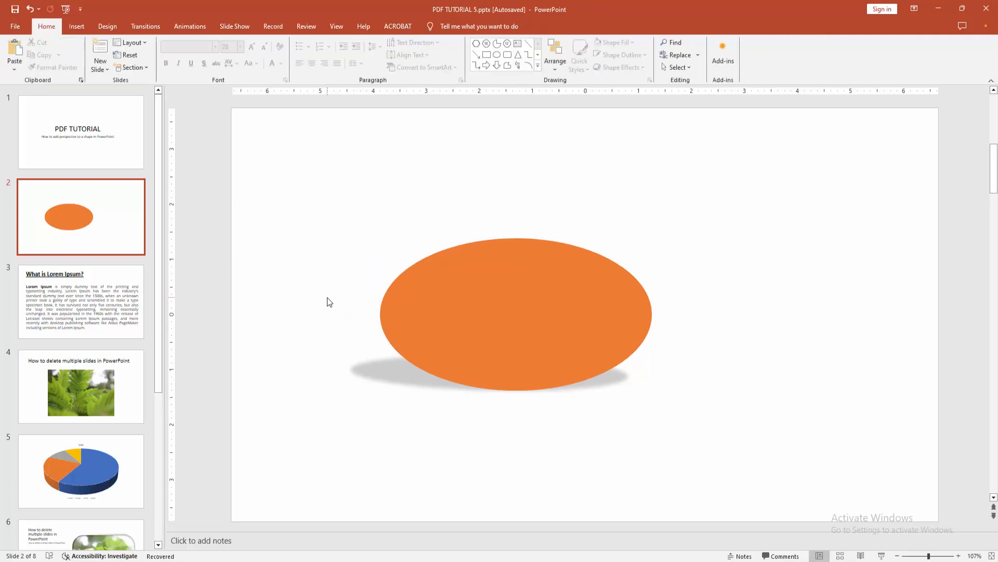